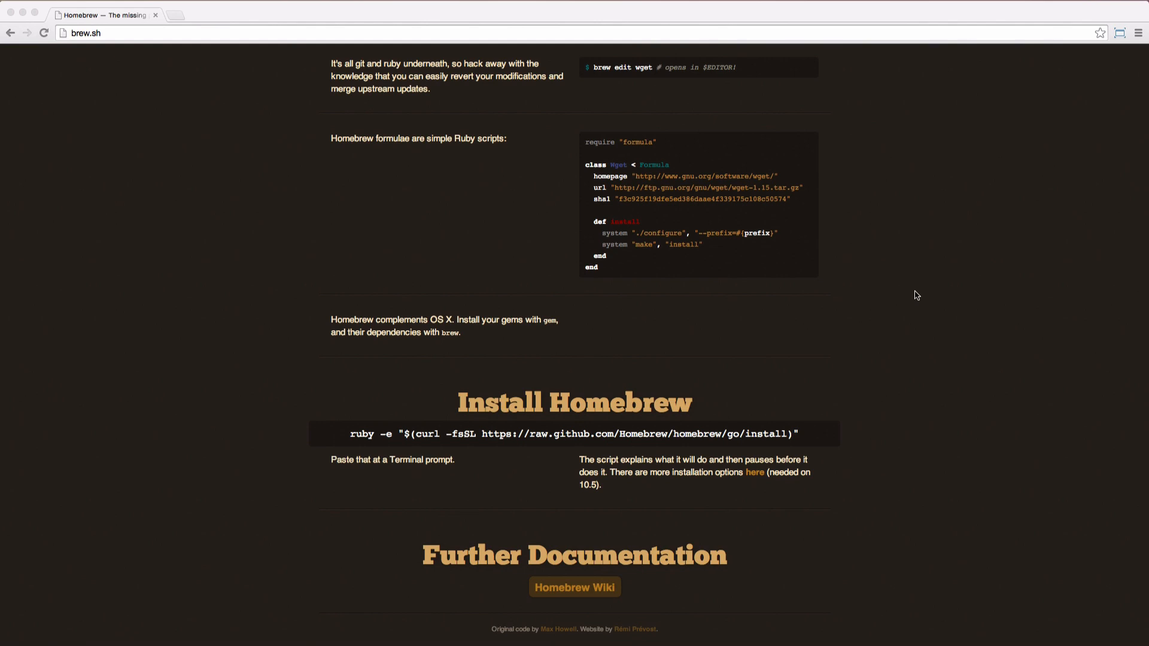
mouse_move(921, 295)
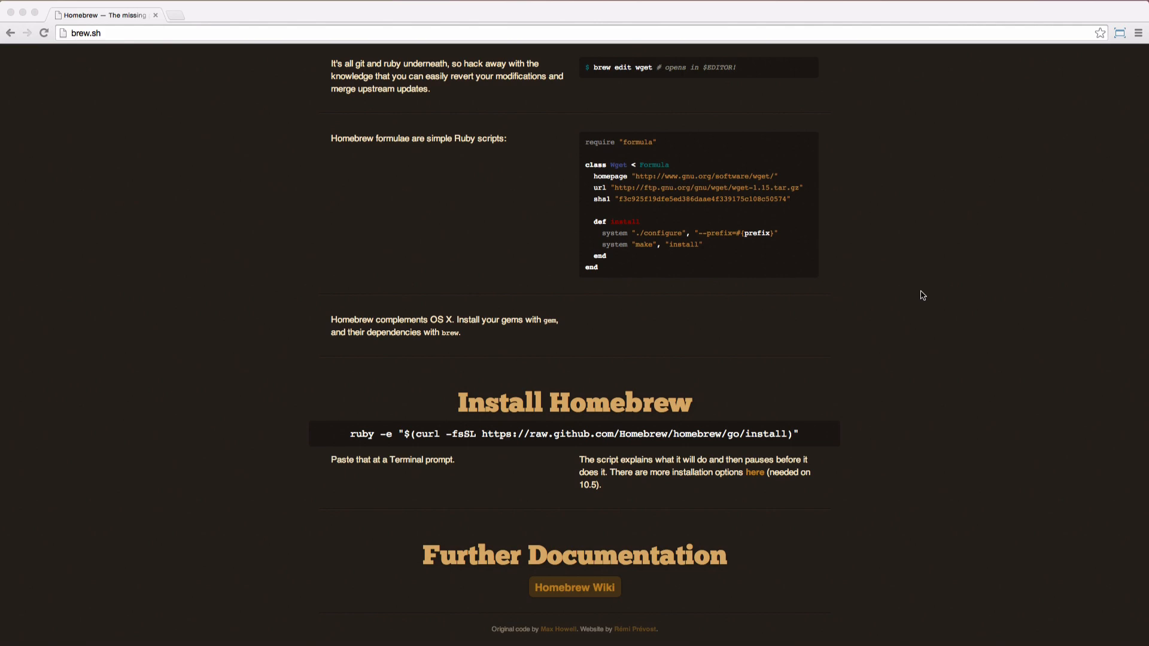
mouse_move(921, 298)
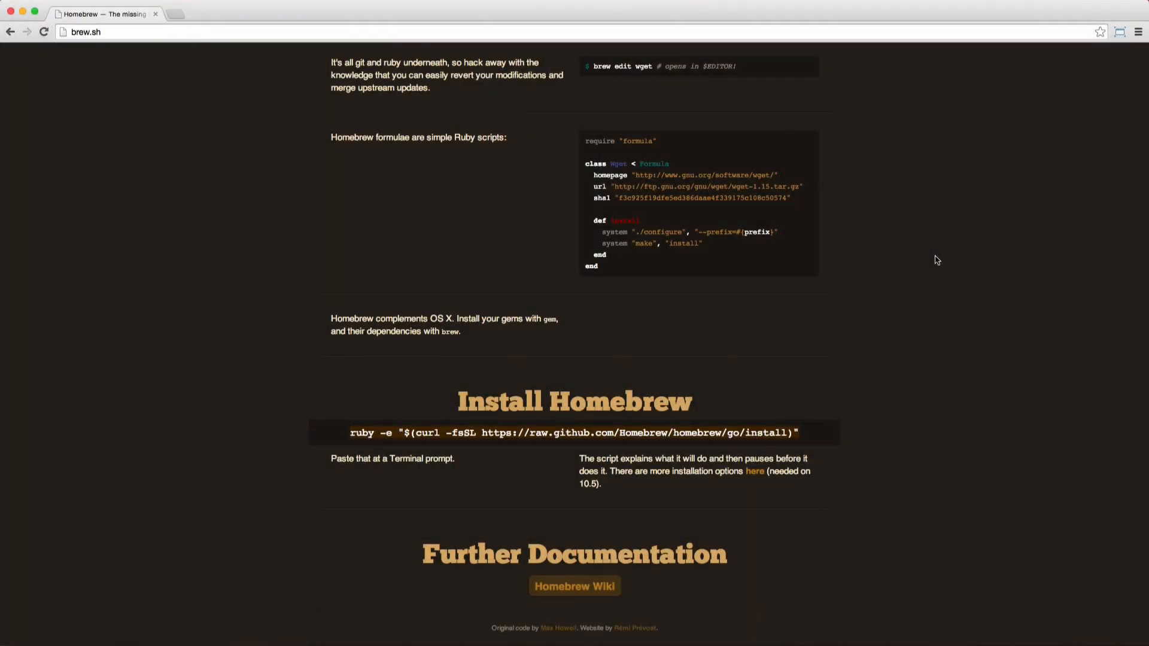
mouse_move(813, 436)
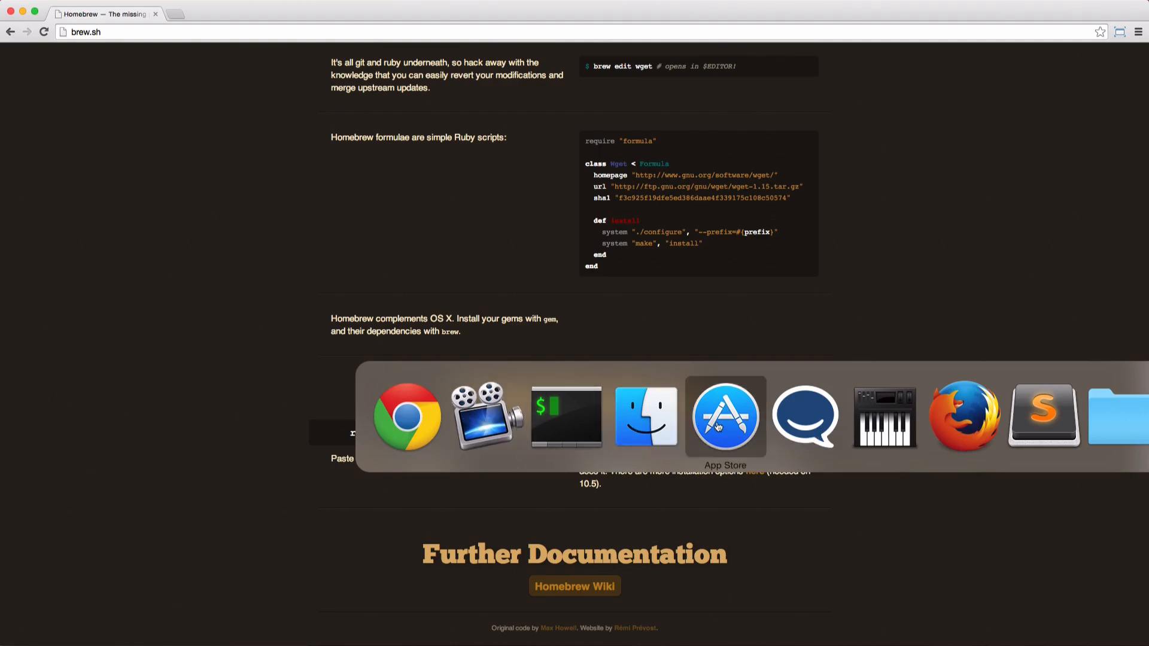
Switch from the browser to Finder and show the Applications folder.
left_click(725, 417)
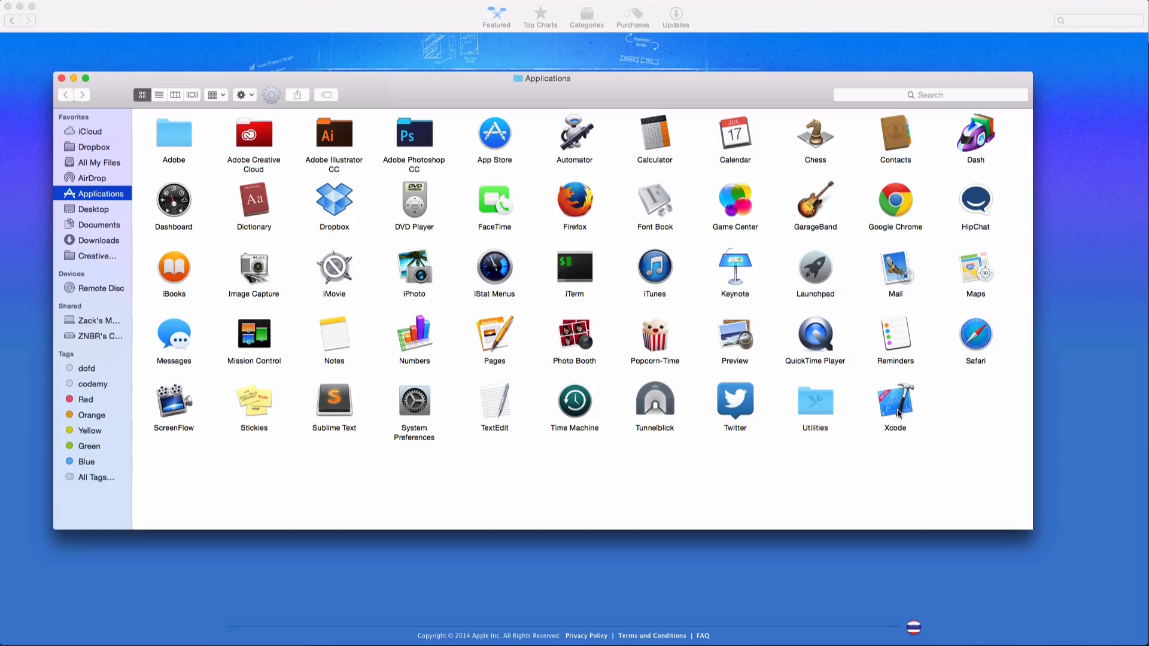
mouse_move(852, 407)
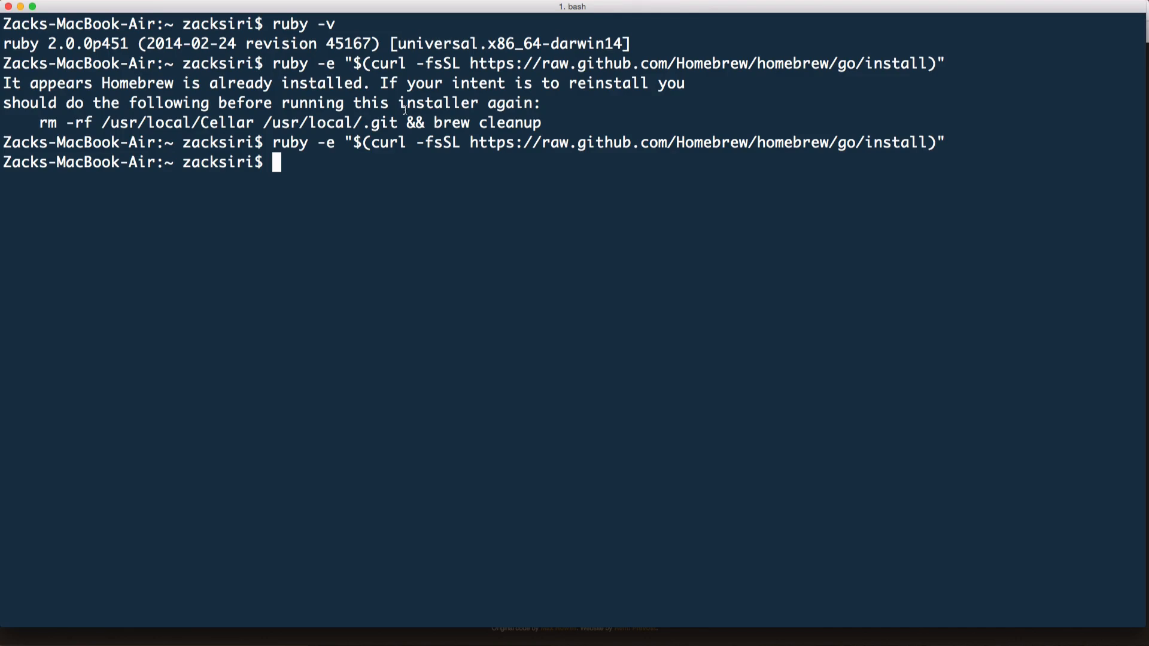
Run the Homebrew install and brew info rbenv, then open and quit ~/.bash_profile in vi.
type("brew ins")
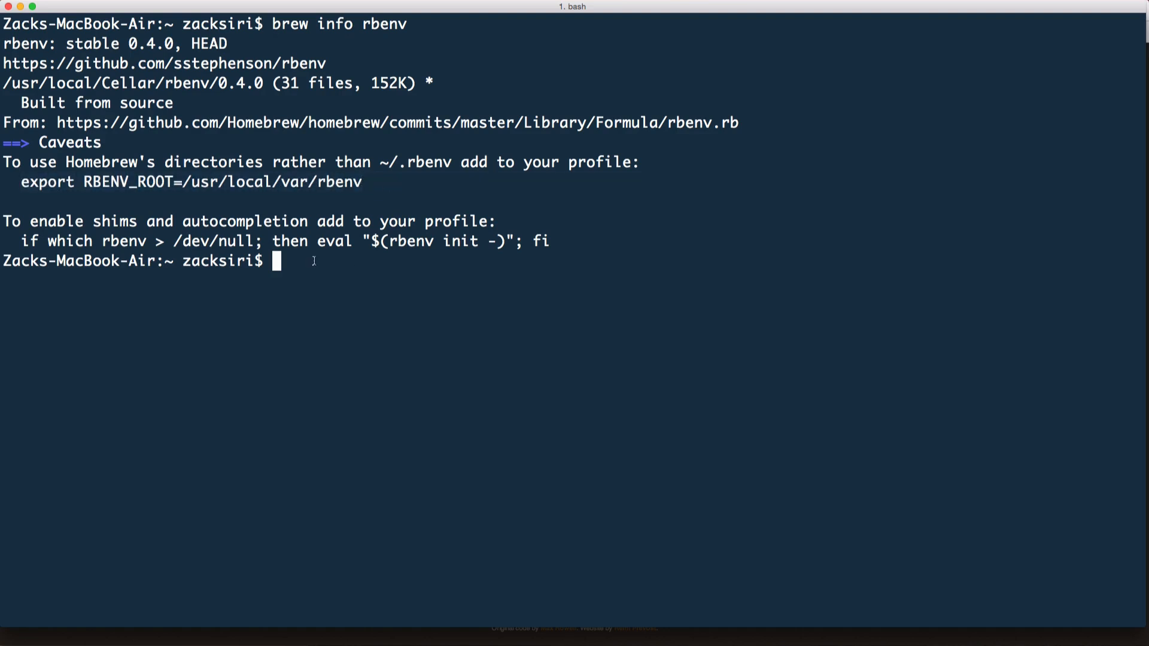
type("vi ~/.bashr")
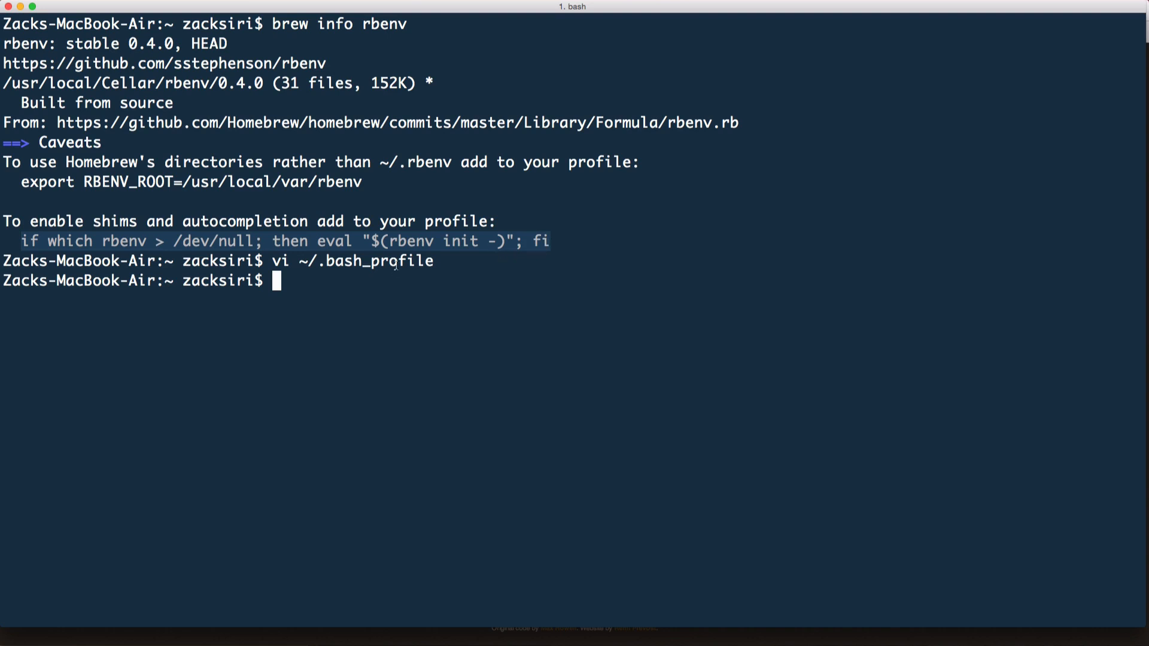
Add the rbenv init line to ~/.bash_profile, source the profile, and run rbenv.
type("vi ~/.bash_profile")
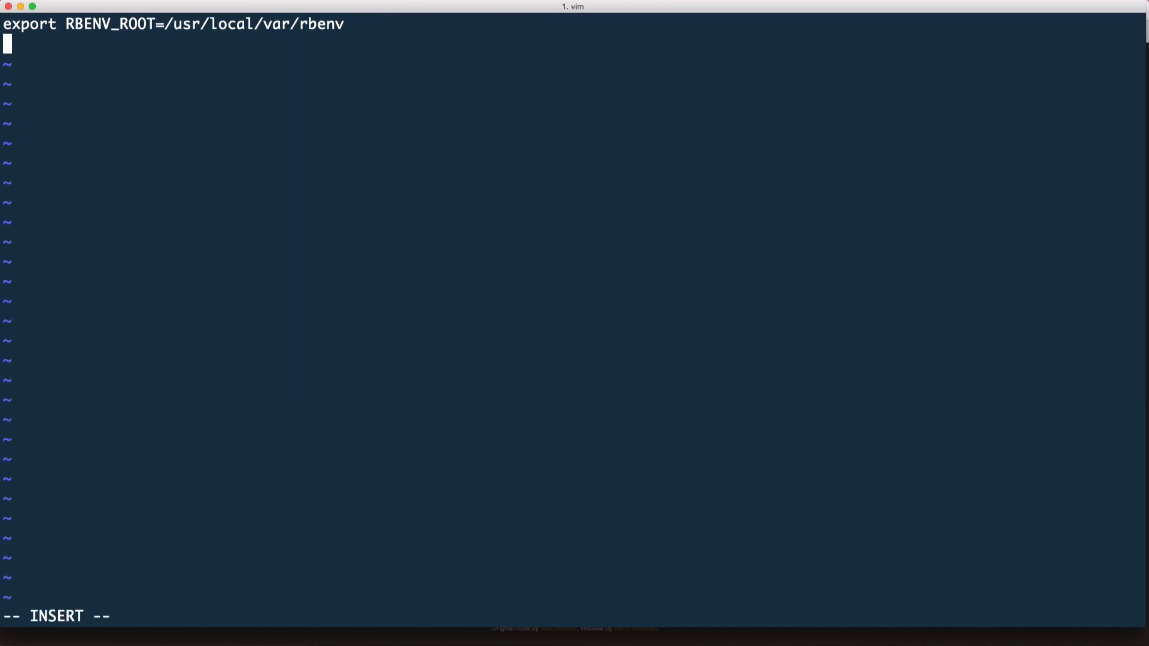
type("if which rbenv > /dev/null; then eval \"$(rbenv init -)\"; fi")
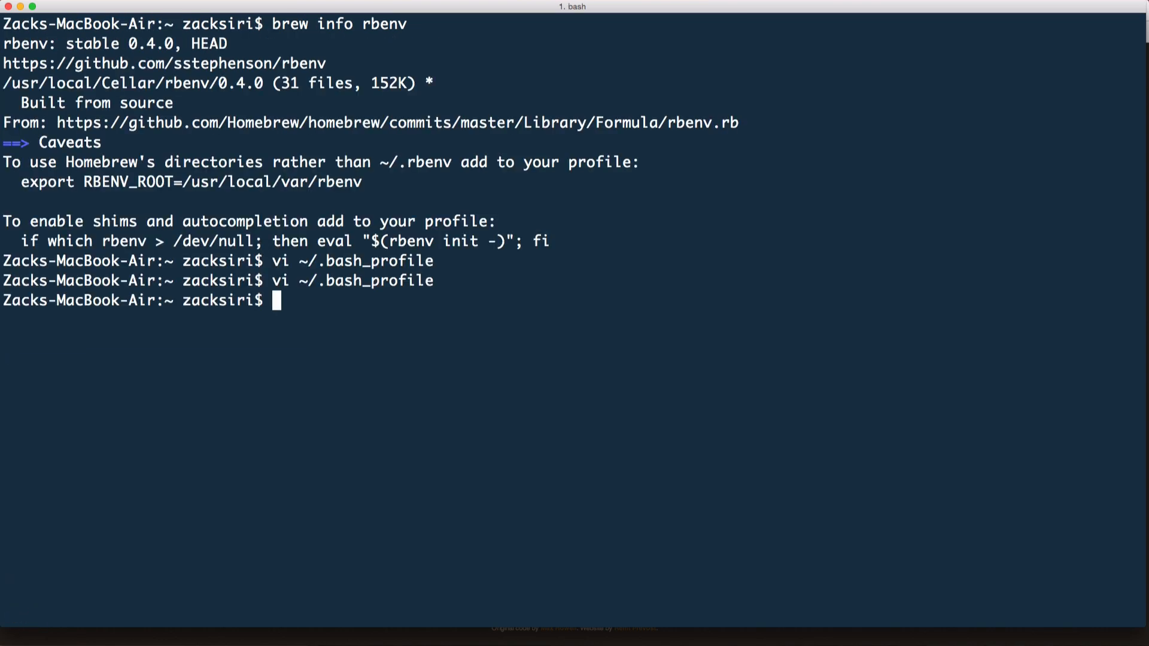
type(". ~/.bash")
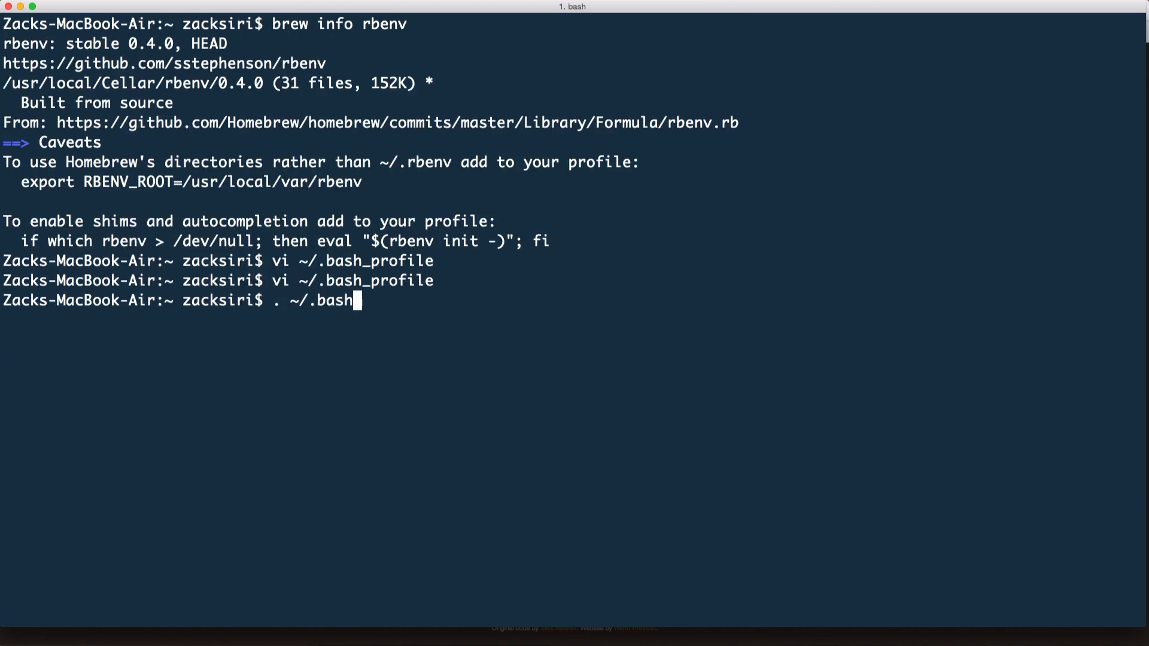
type("_profile")
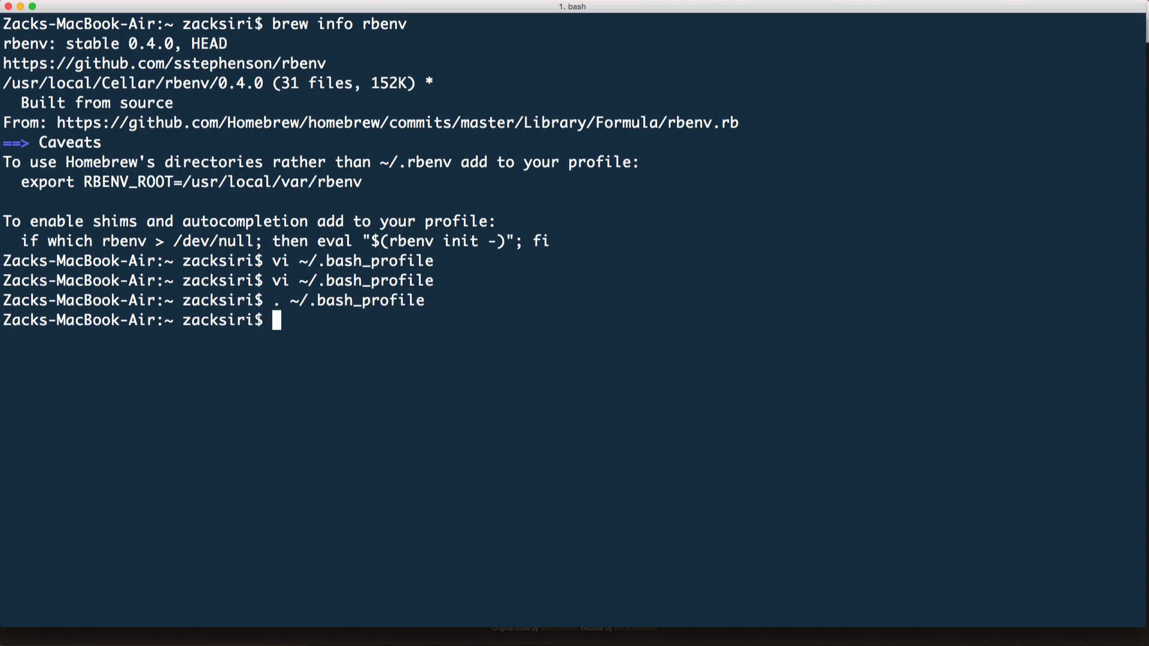
type("rbenv")
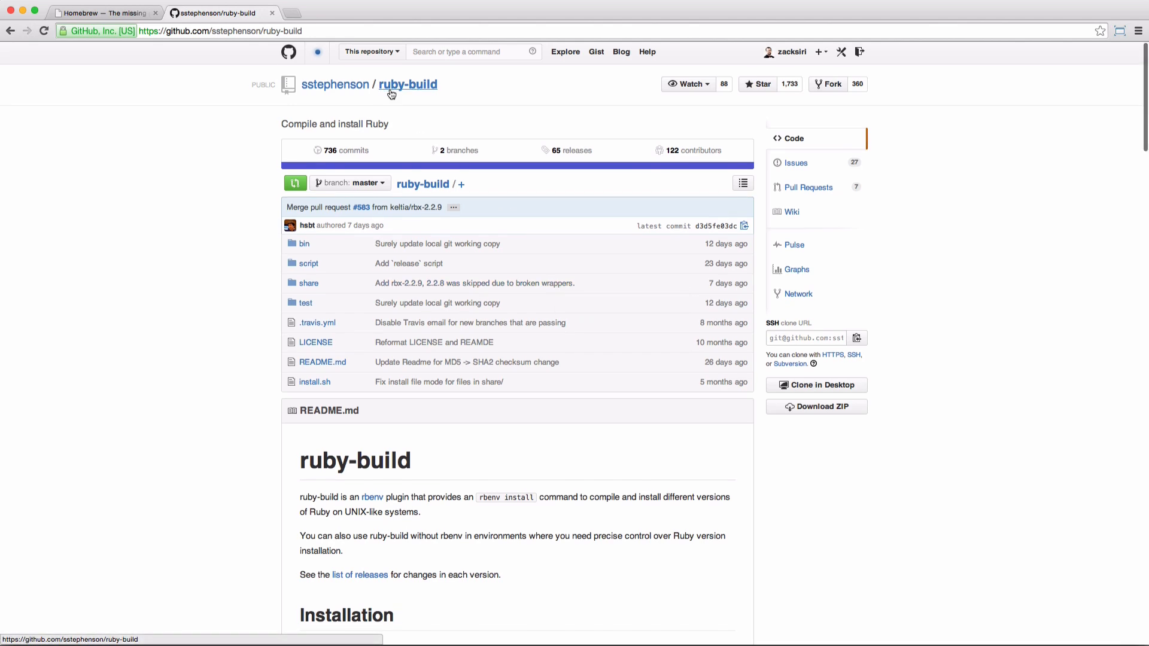
mouse_move(415, 88)
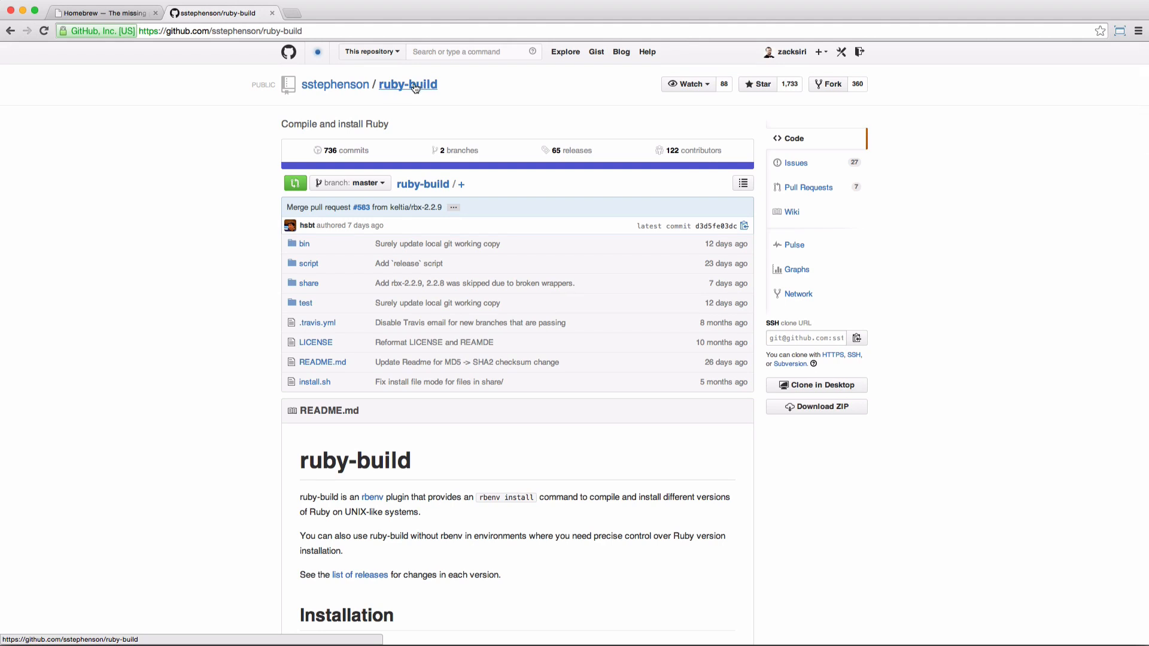
Scroll the ruby-build README down to its git clone installation command.
scroll("down", 3)
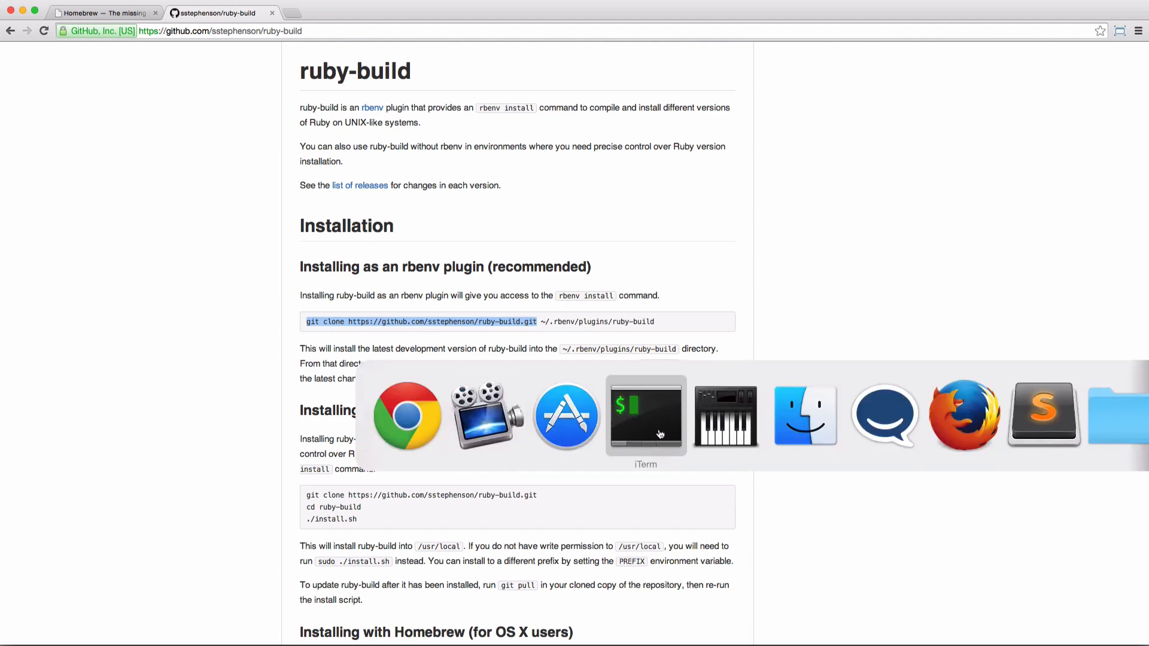
In the terminal, go to /usr/local/var/rbenv, then create and enter the plugins folder.
left_click(645, 415)
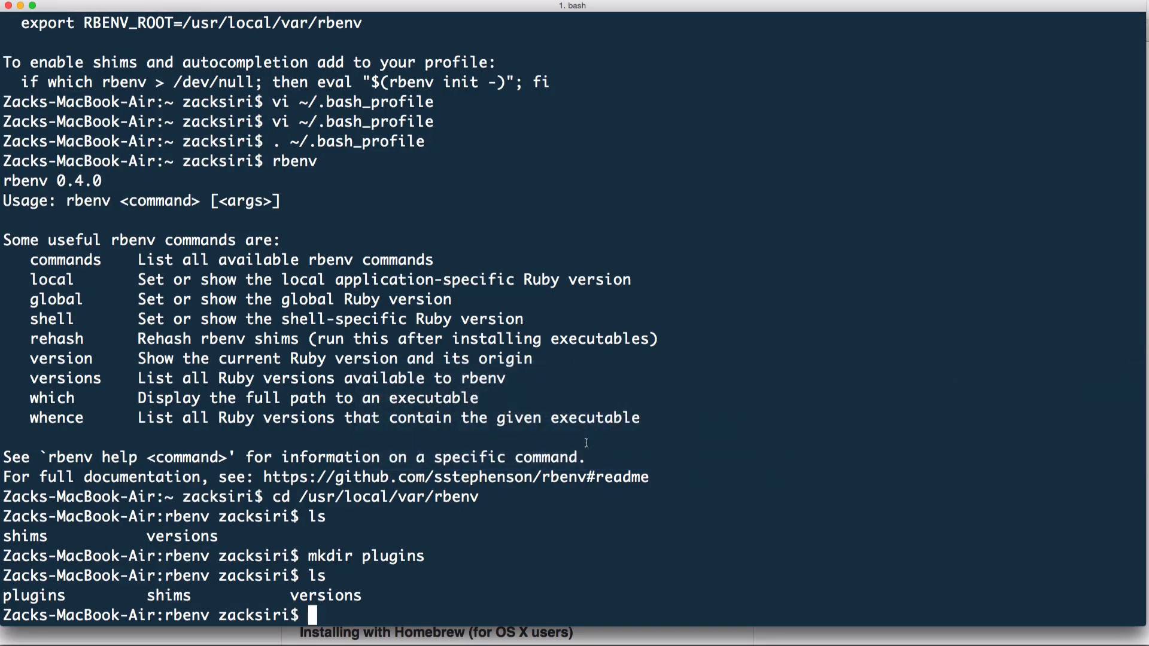
type("cd")
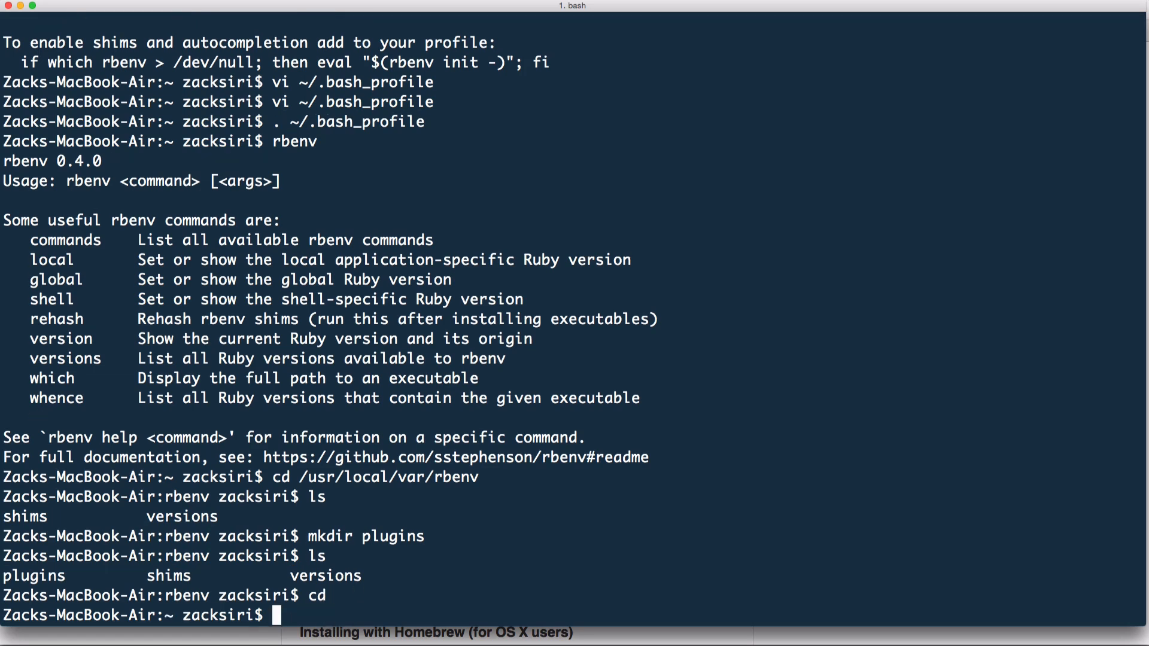
type("cd /usr/local")
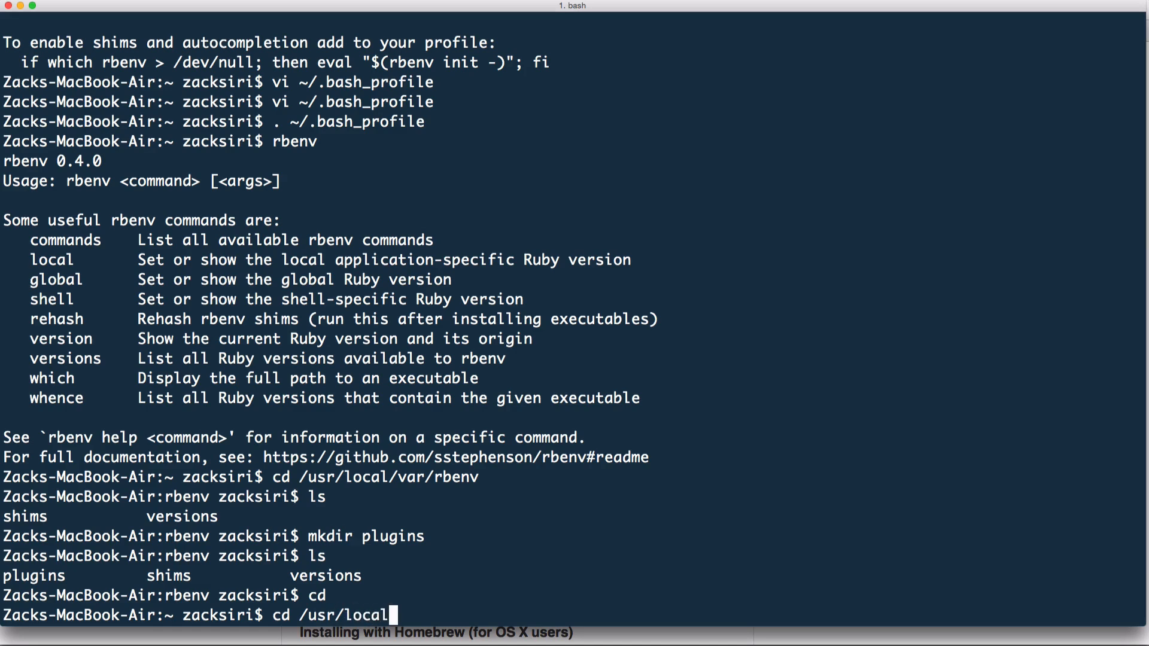
type("/var/rbenv")
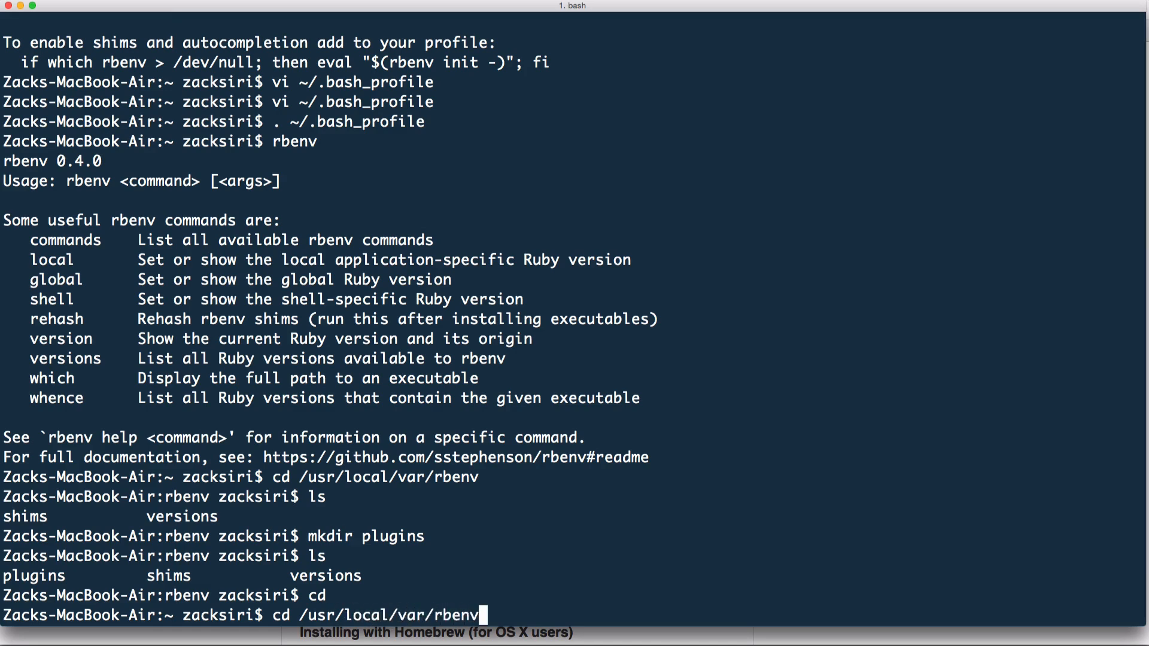
key("Return")
type("ls")
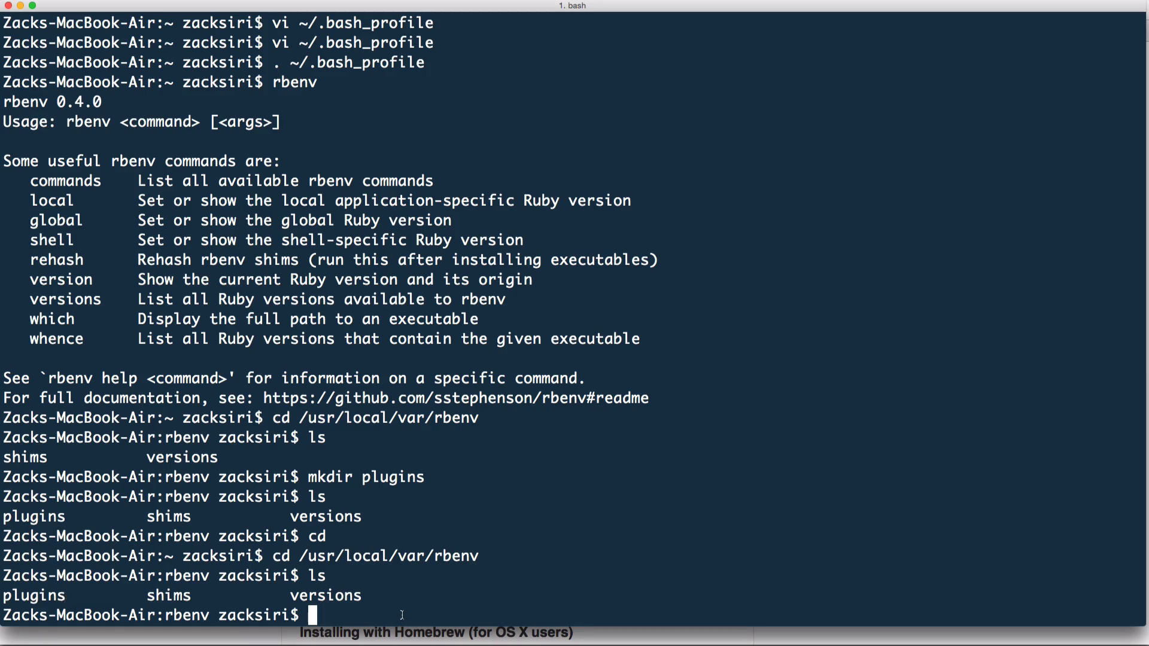
type("mkdir plugi")
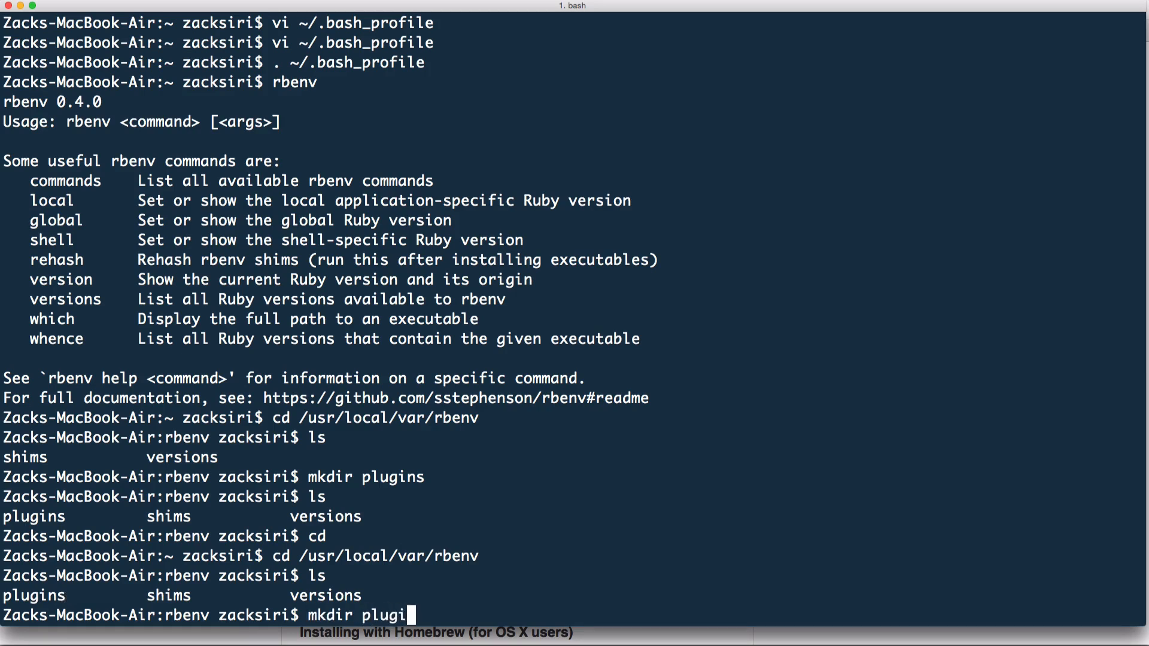
type("ns")
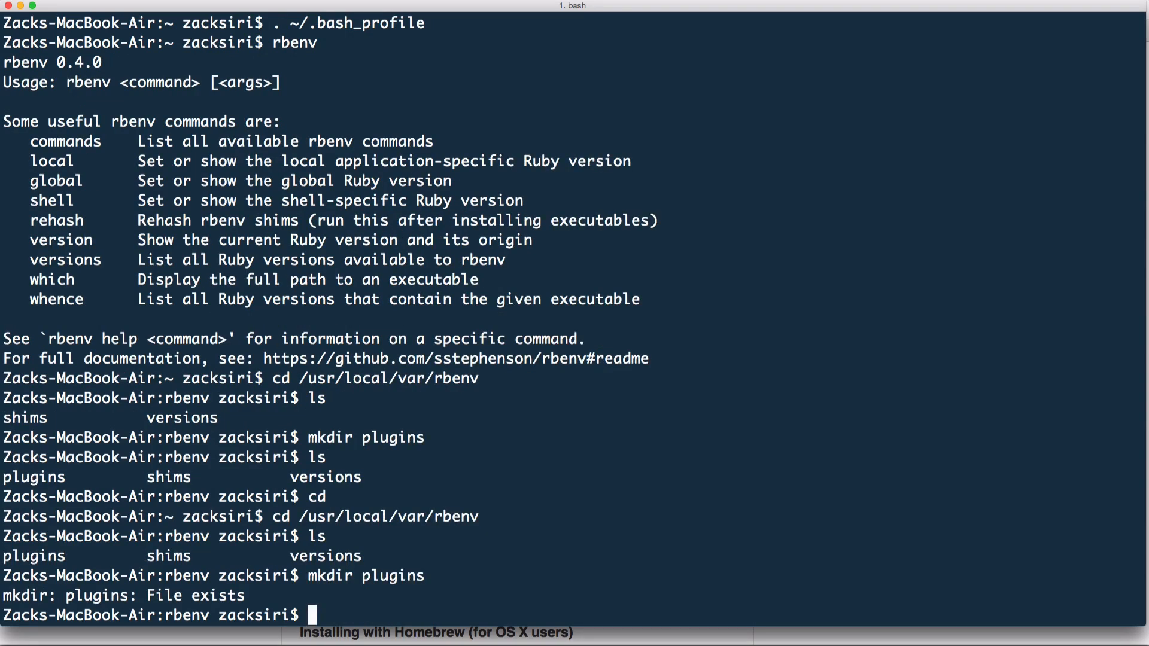
type("cd plugins")
type("git clone https://github.com/sstephenson/ruby-build.git")
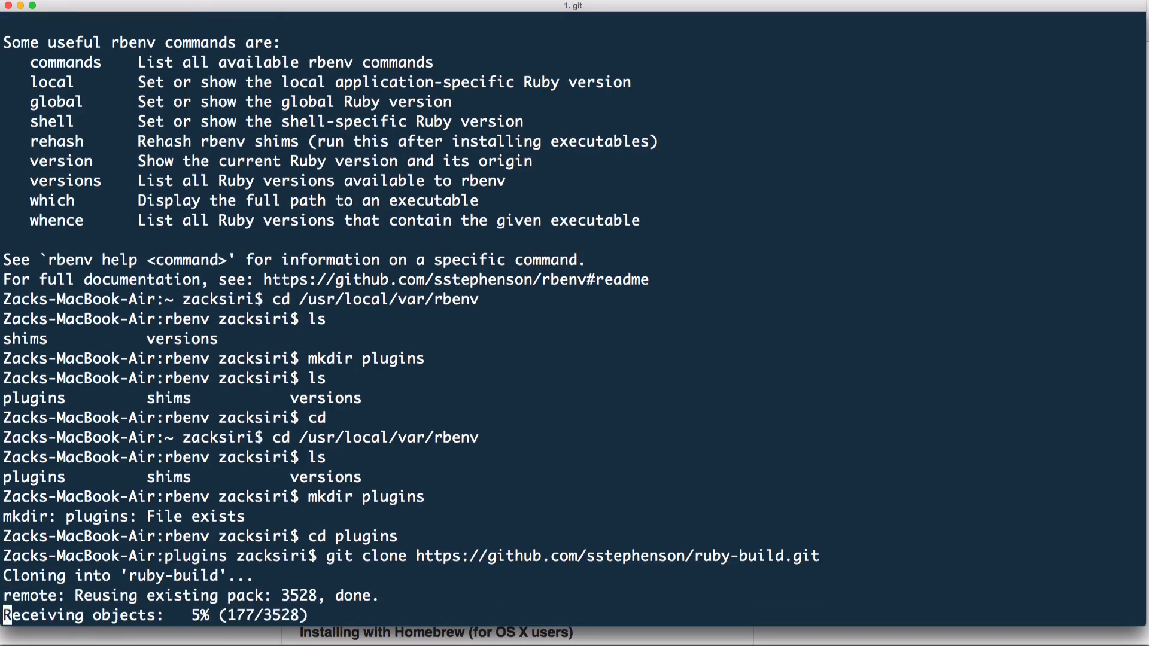
mouse_move(402, 614)
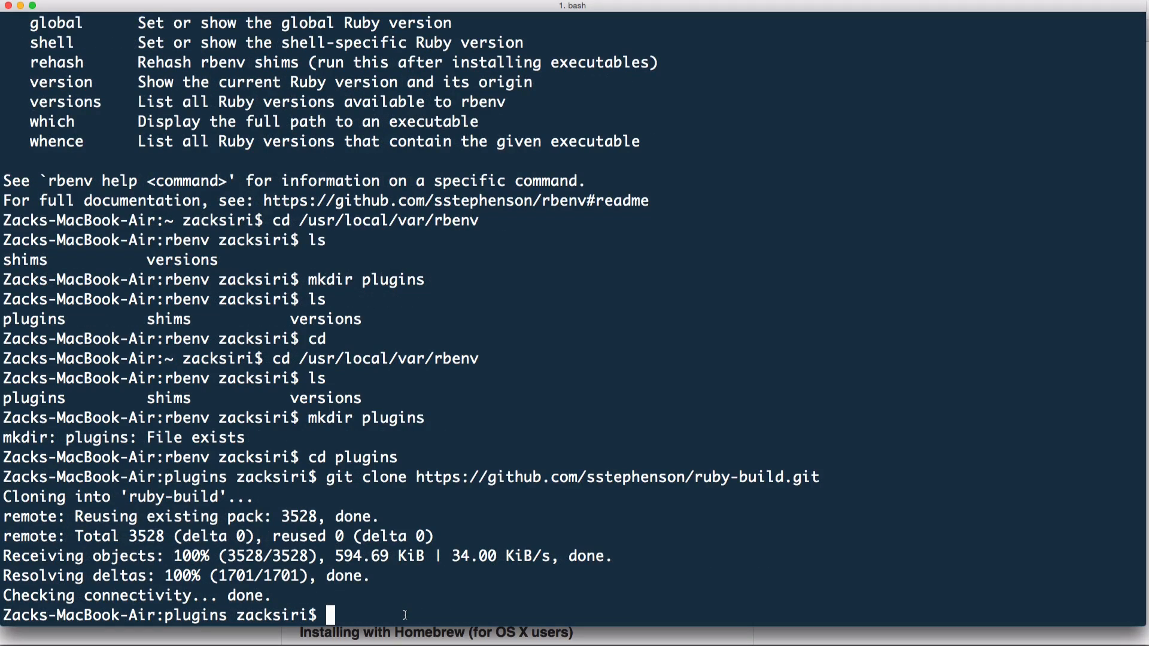
Confirm rbenv's install command, list available Ruby versions, and install Ruby 2.1.2.
type("rbenv")
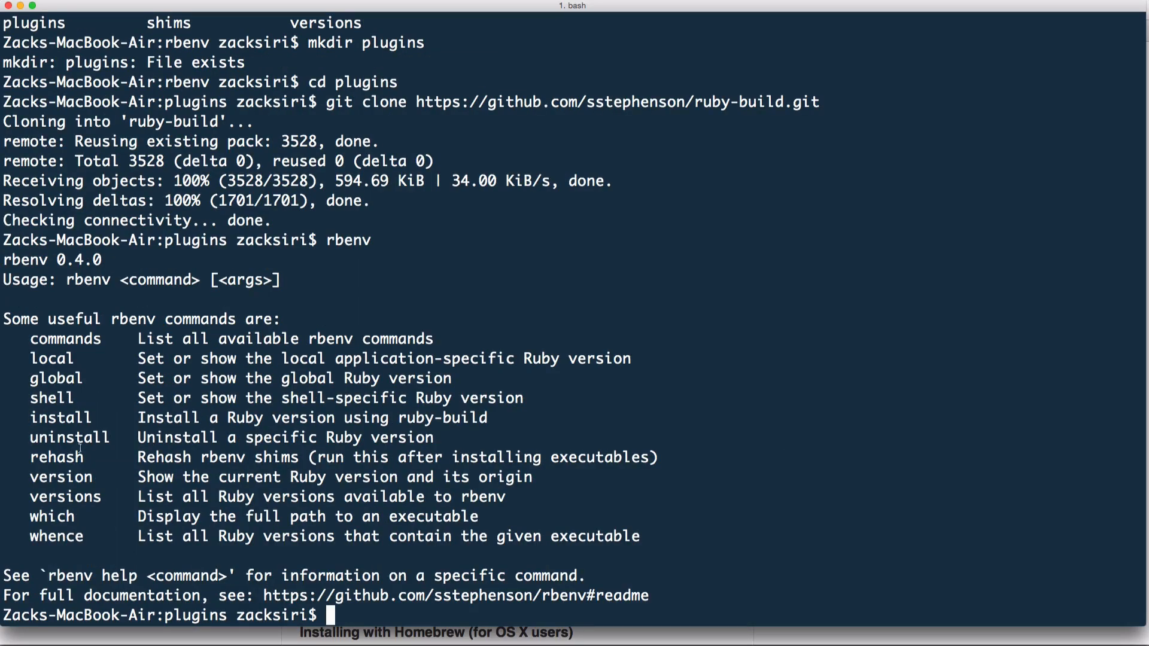
double_click(61, 418)
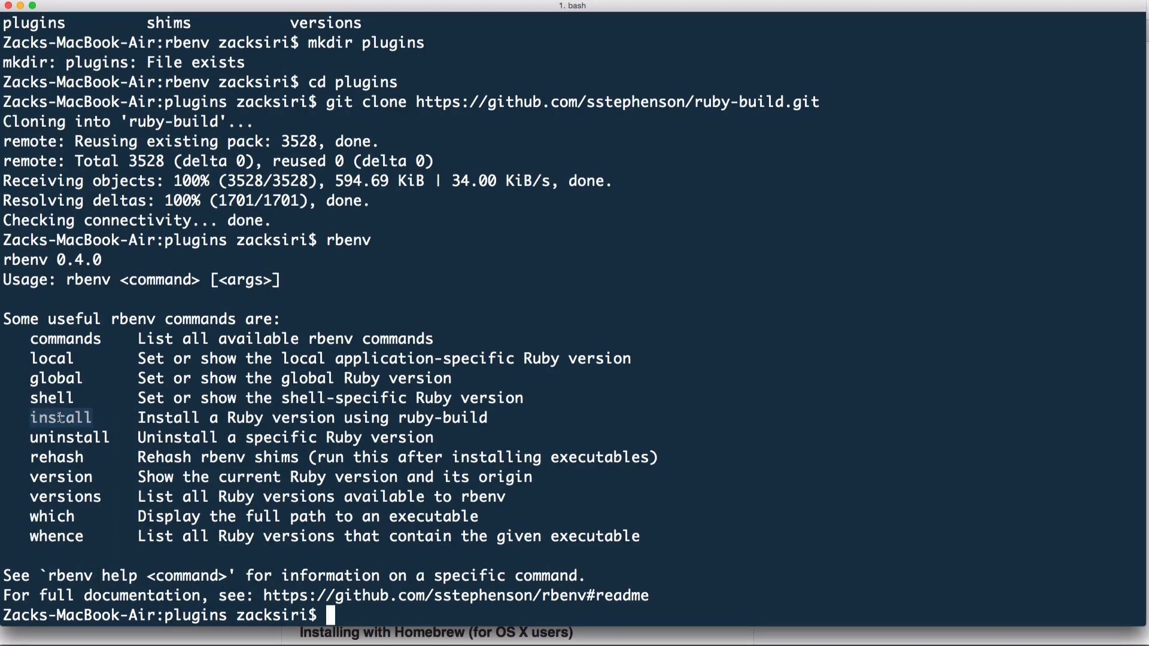
type("r")
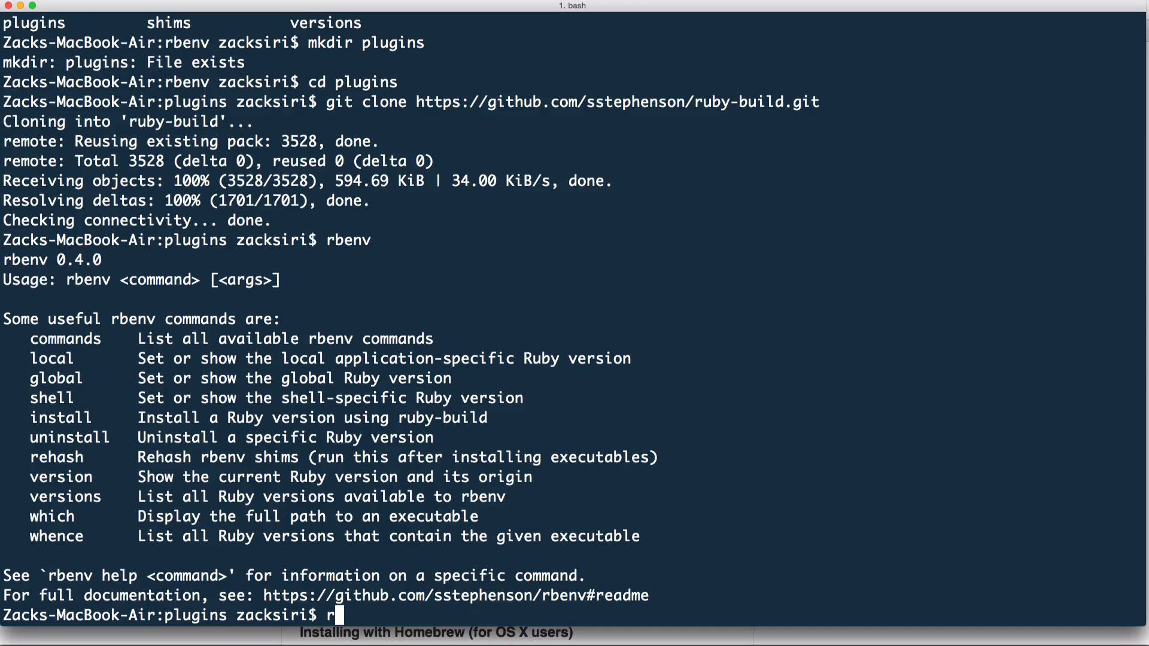
type("benv install --")
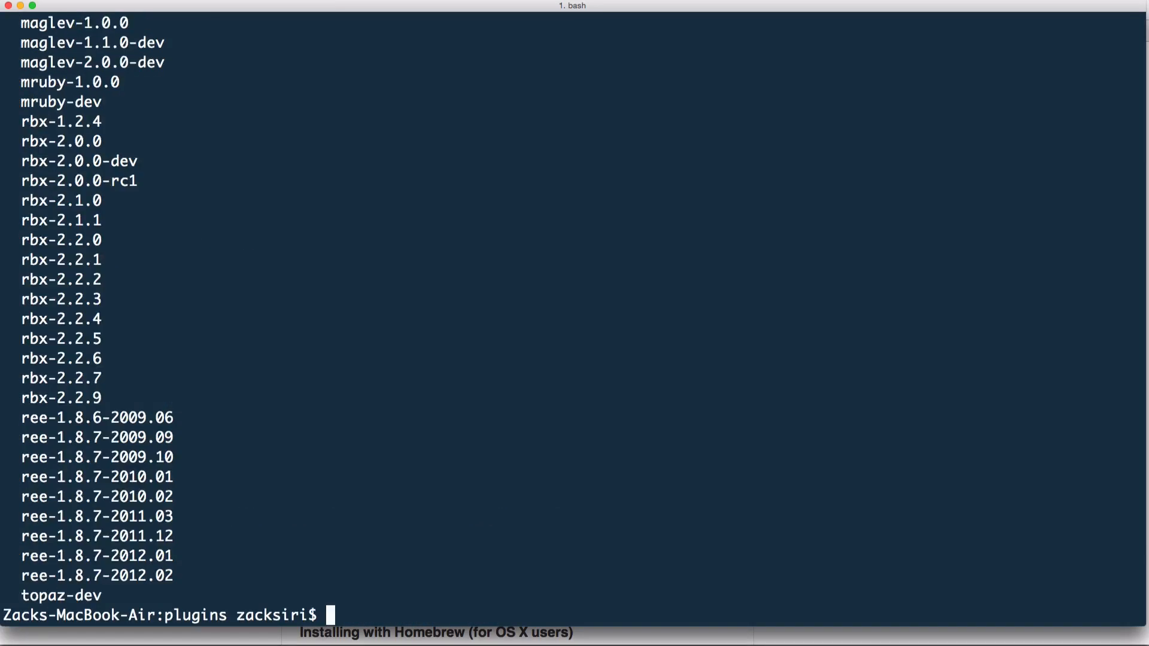
scroll("up", 3)
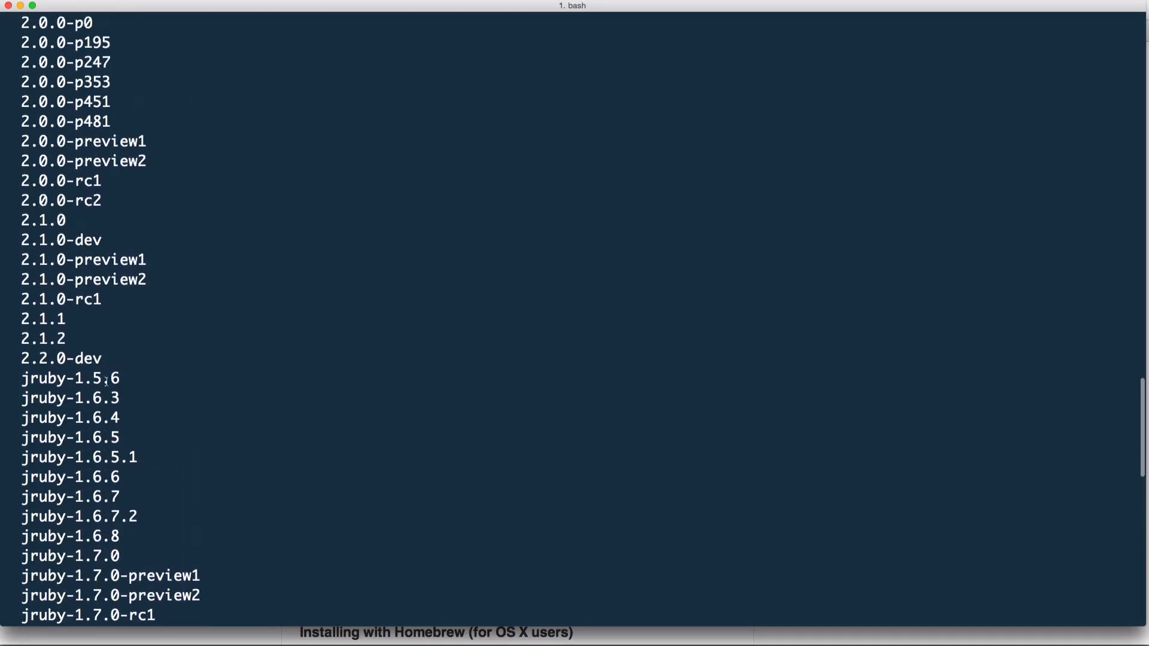
double_click(36, 338)
type("rb")
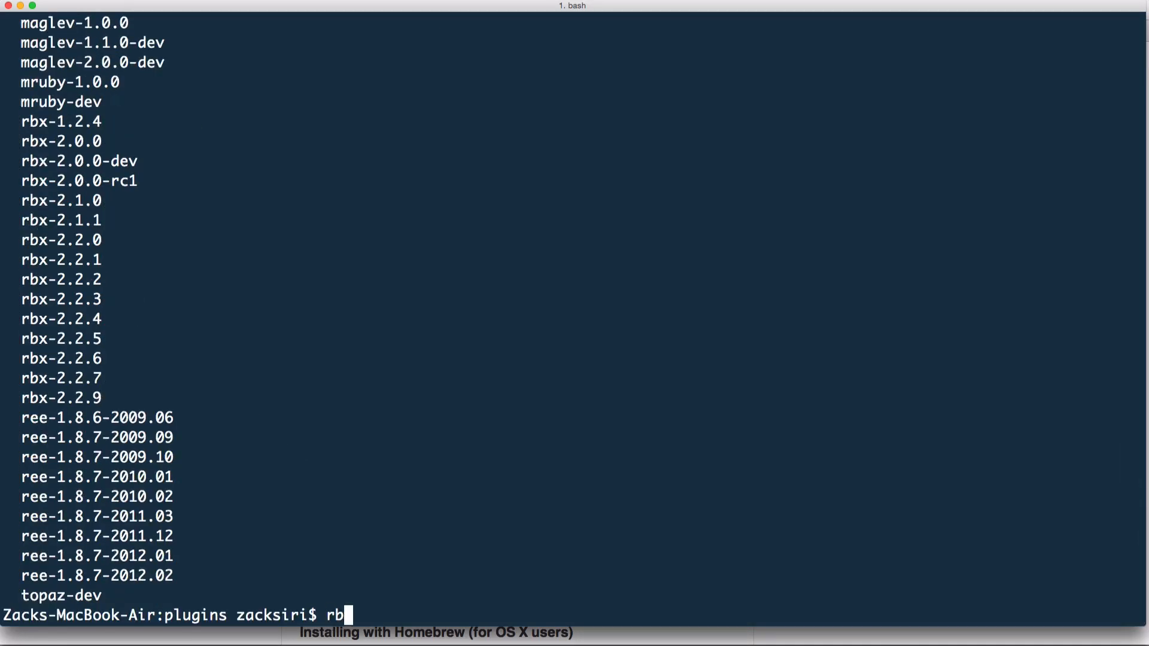
type("env install 23")
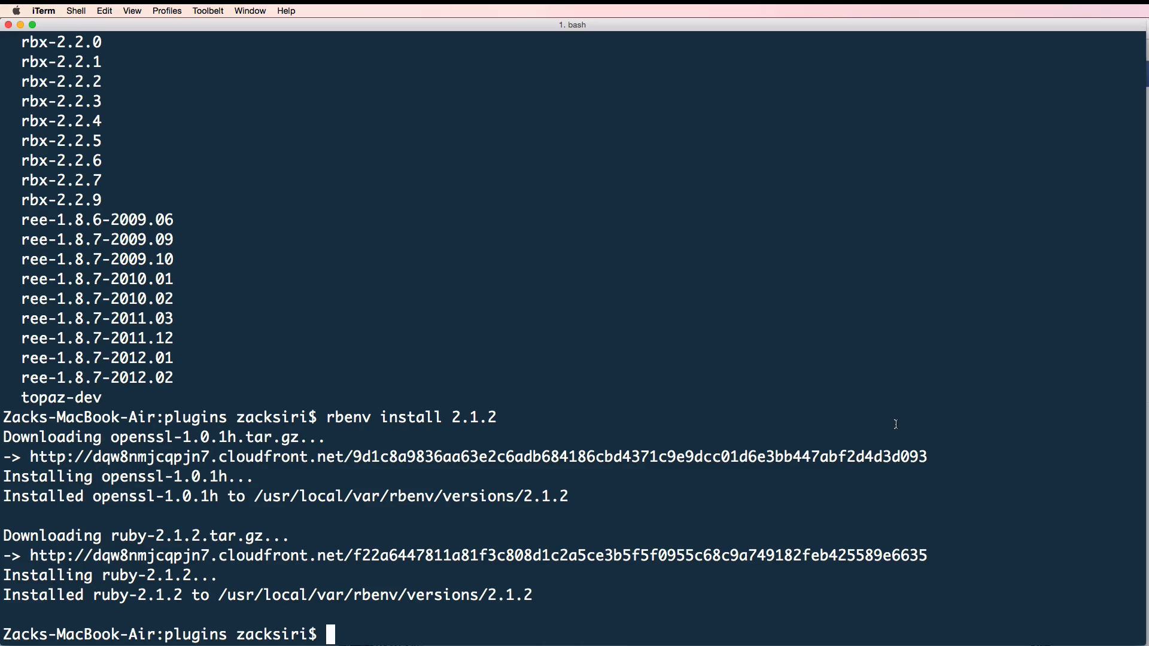
Set rbenv global to 2.1.2, verify with ruby -v, and begin a gem install.
type("ruby -v")
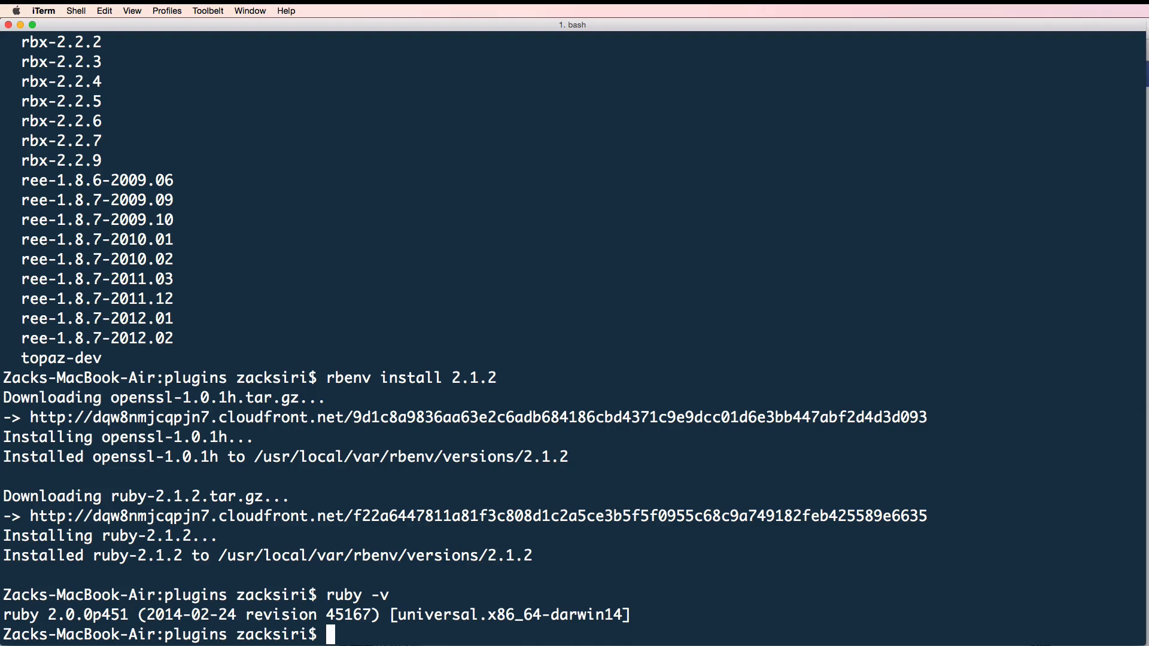
type("rbevn")
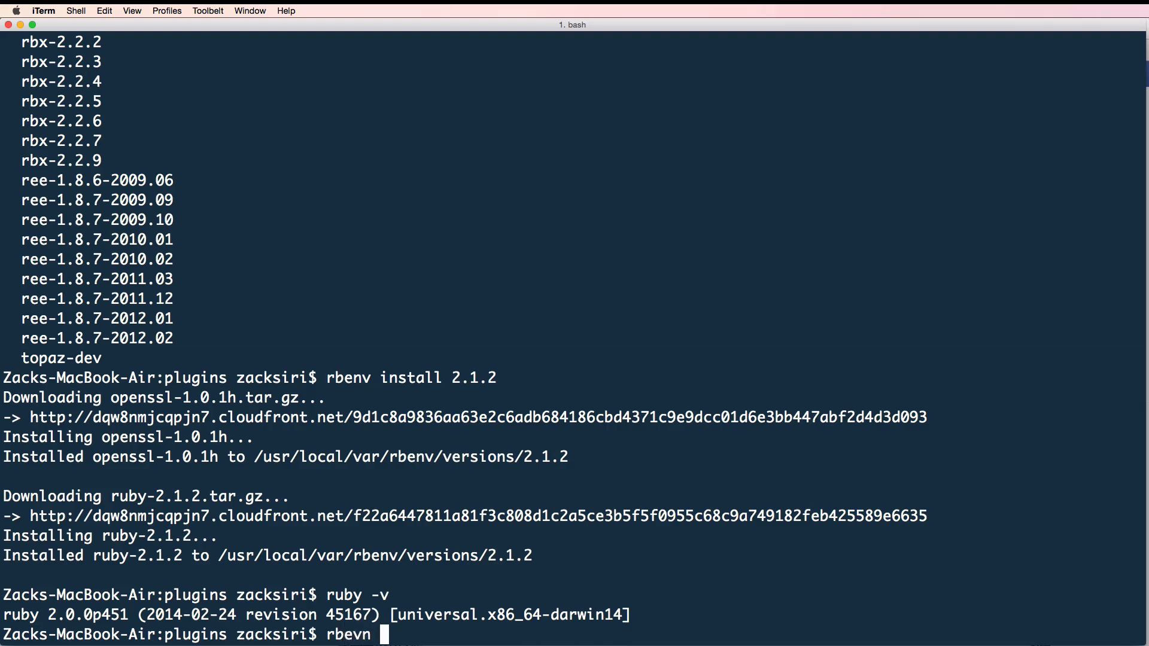
type("gl")
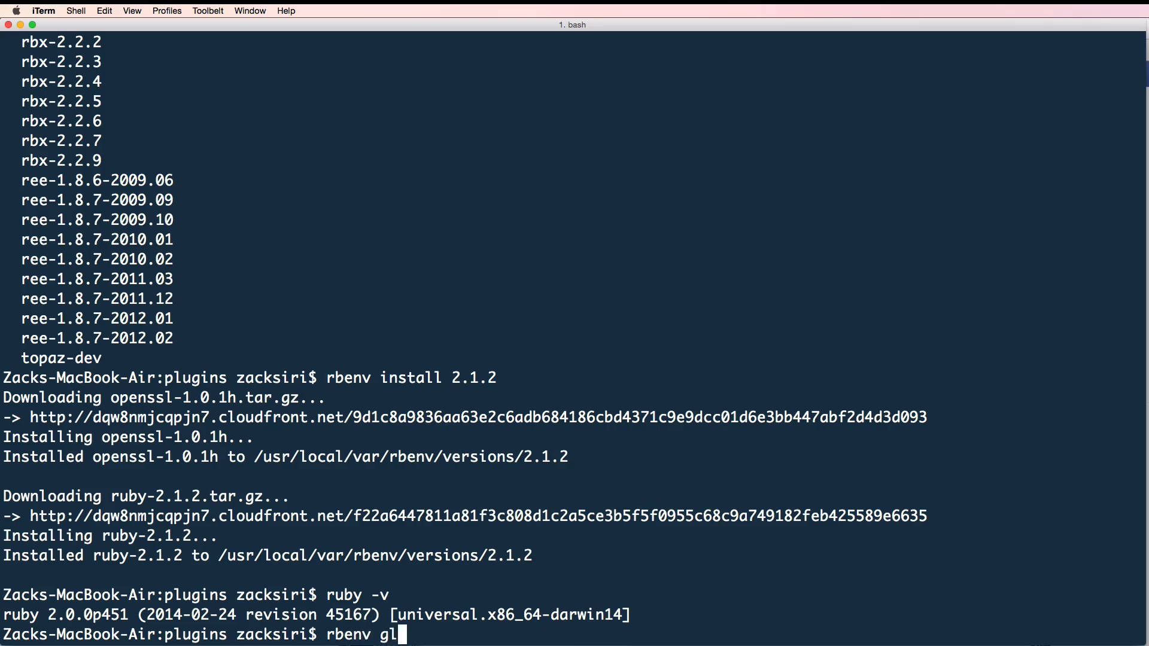
type("obal 2.1.2")
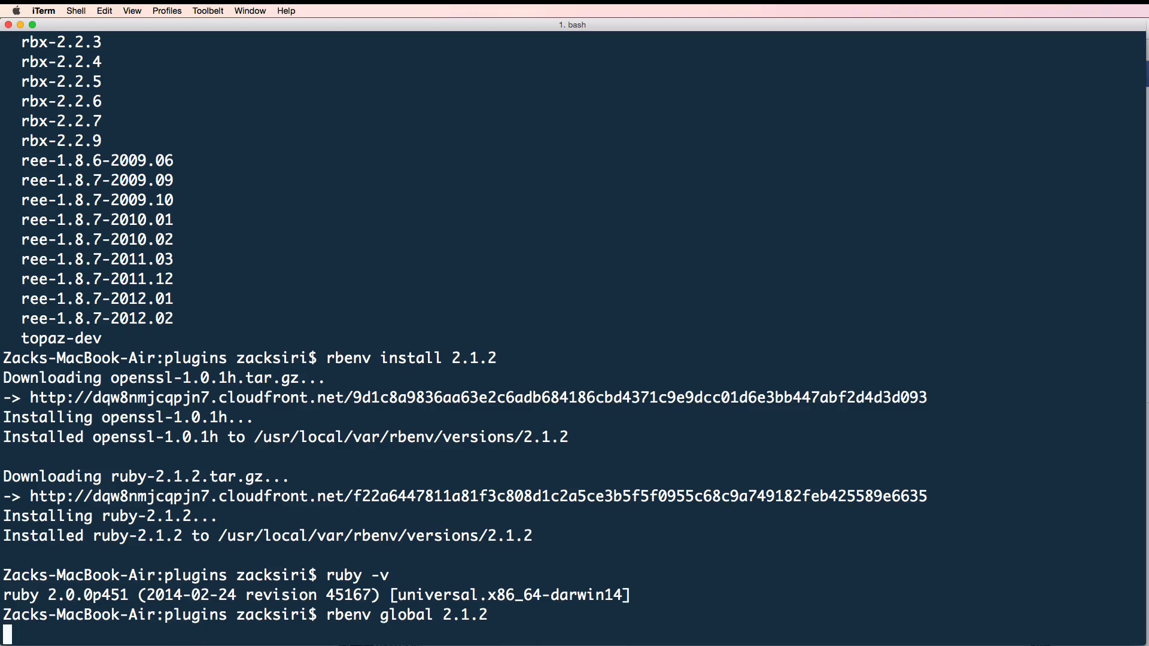
type("ruby -v")
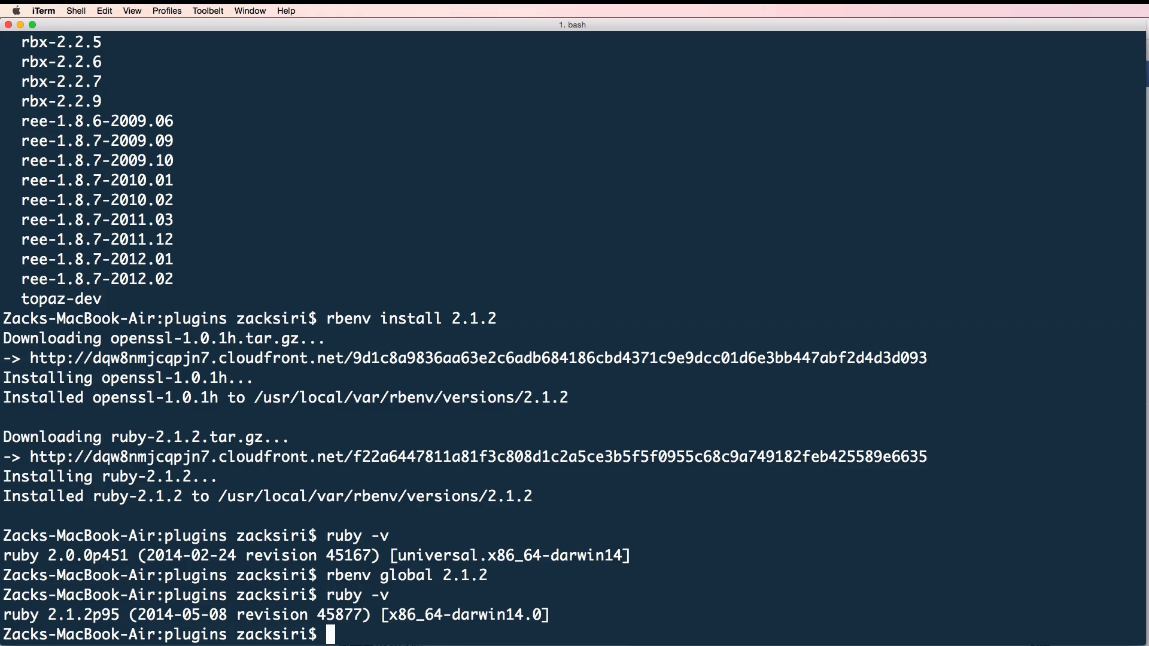
mouse_move(867, 282)
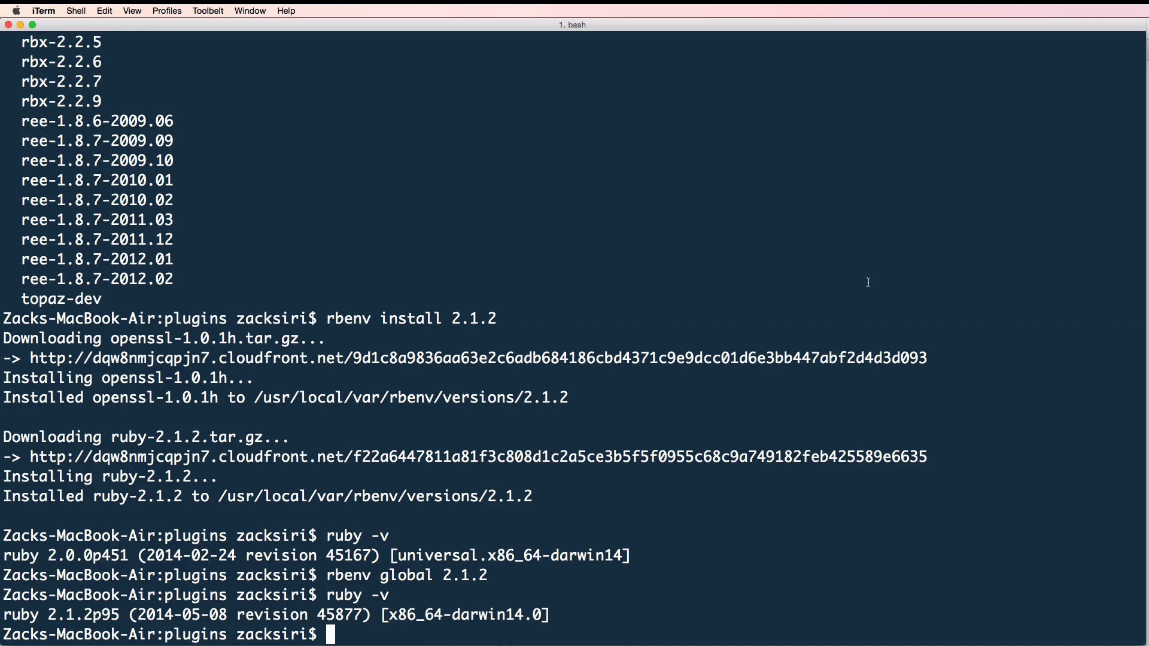
type("gem install b")
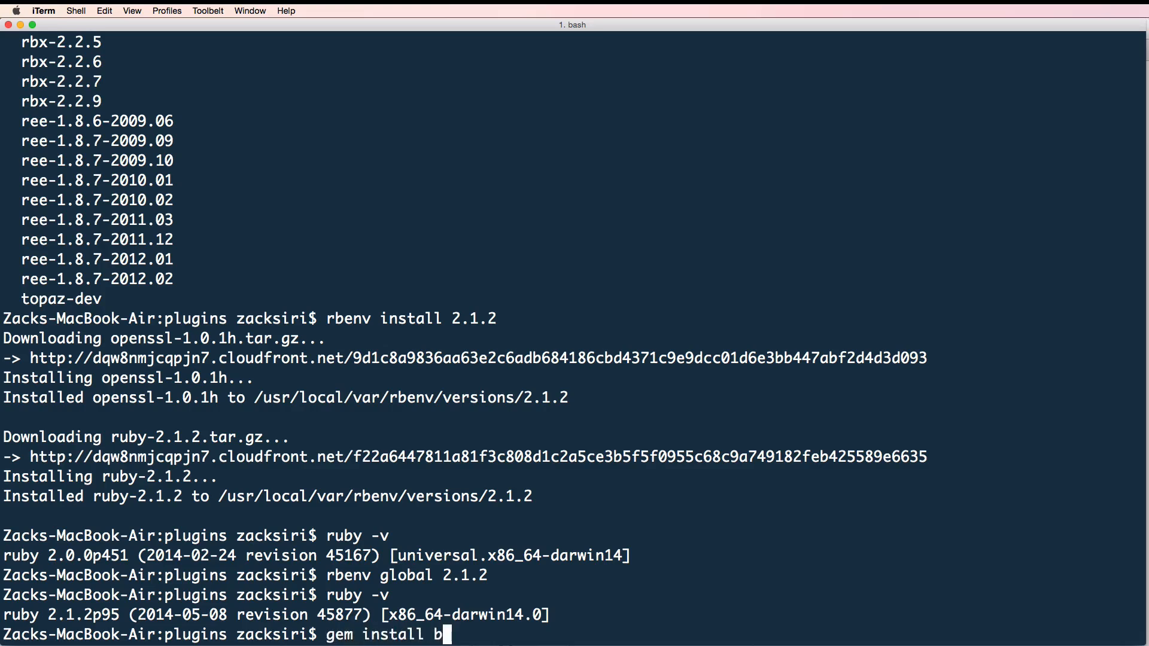